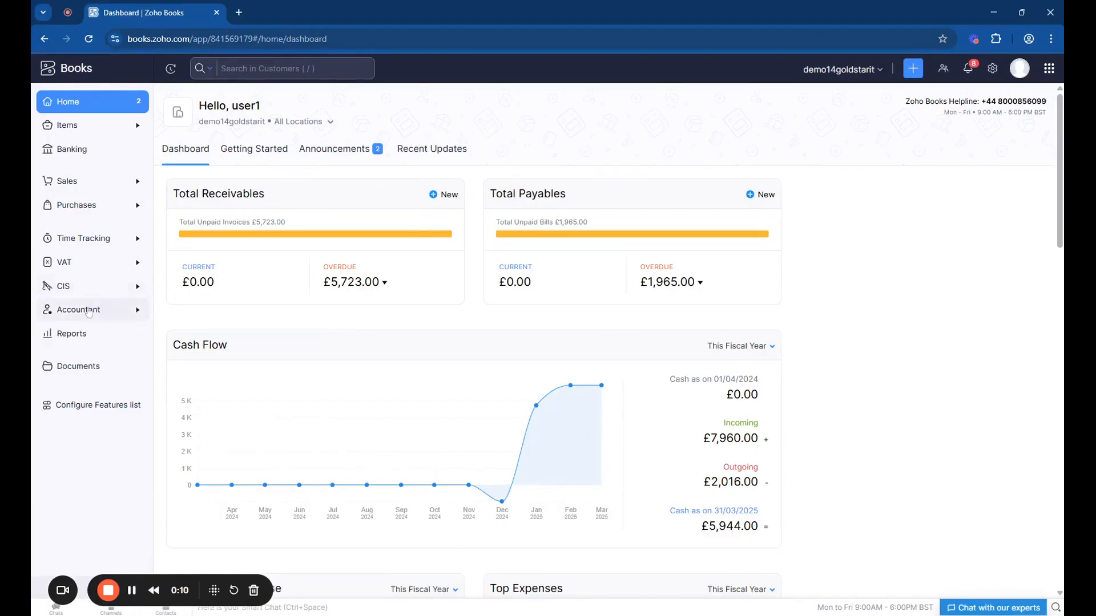
Enable the Fixed Asset module in the organisation's General preferences via the settings search
click(78, 310)
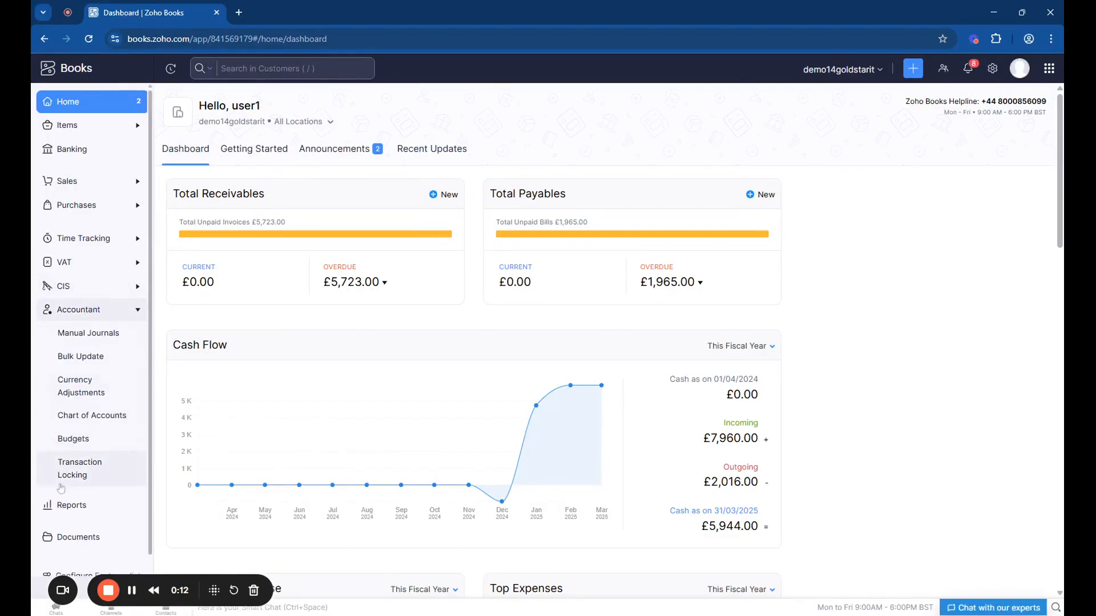
mouse_move(72, 497)
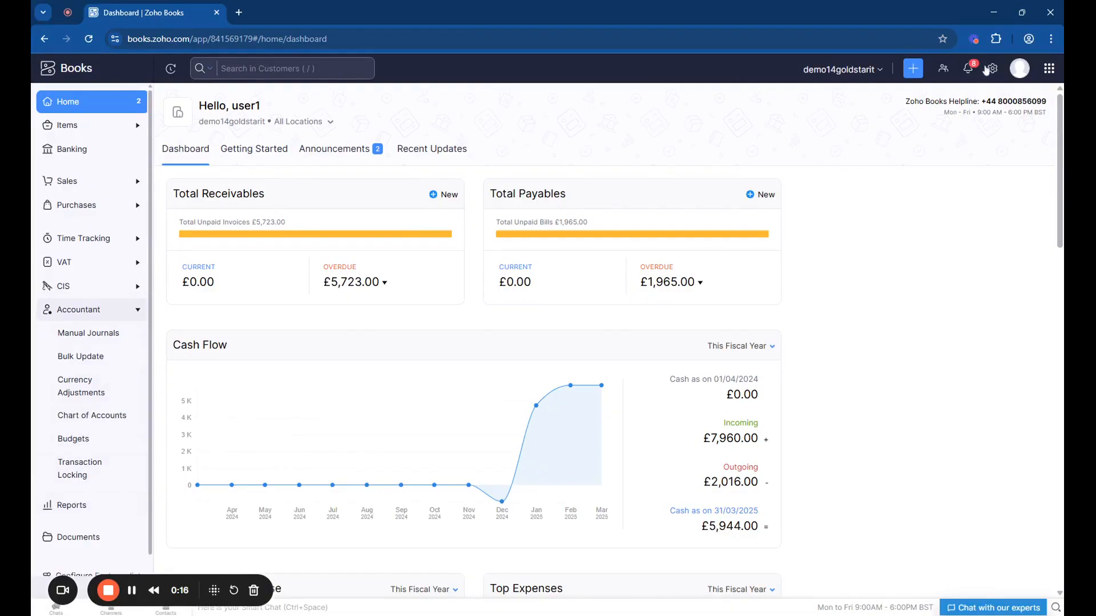
click(991, 68)
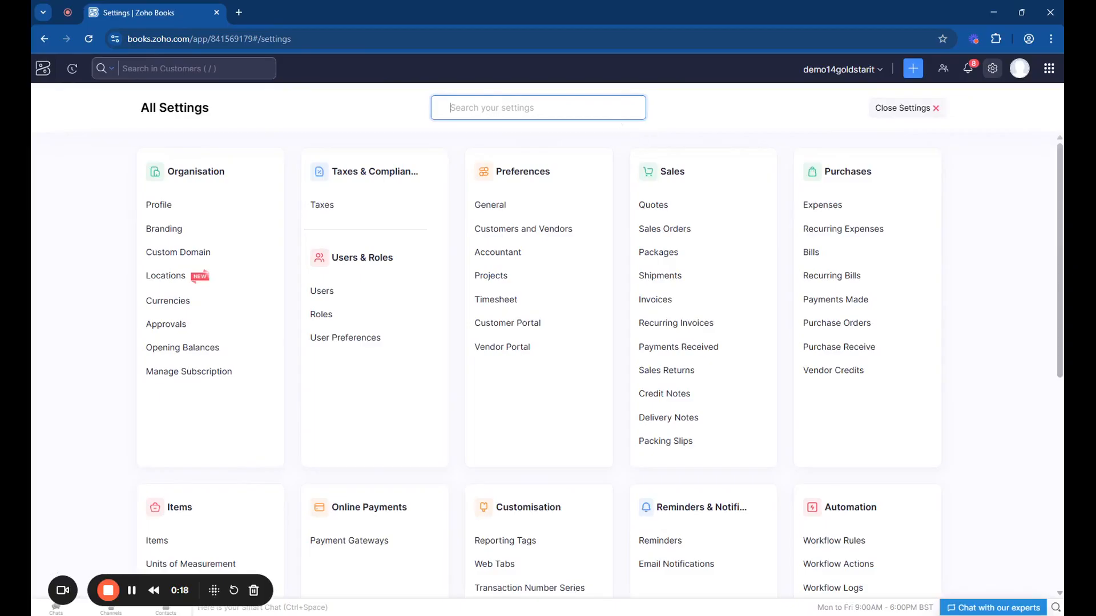
text(general)
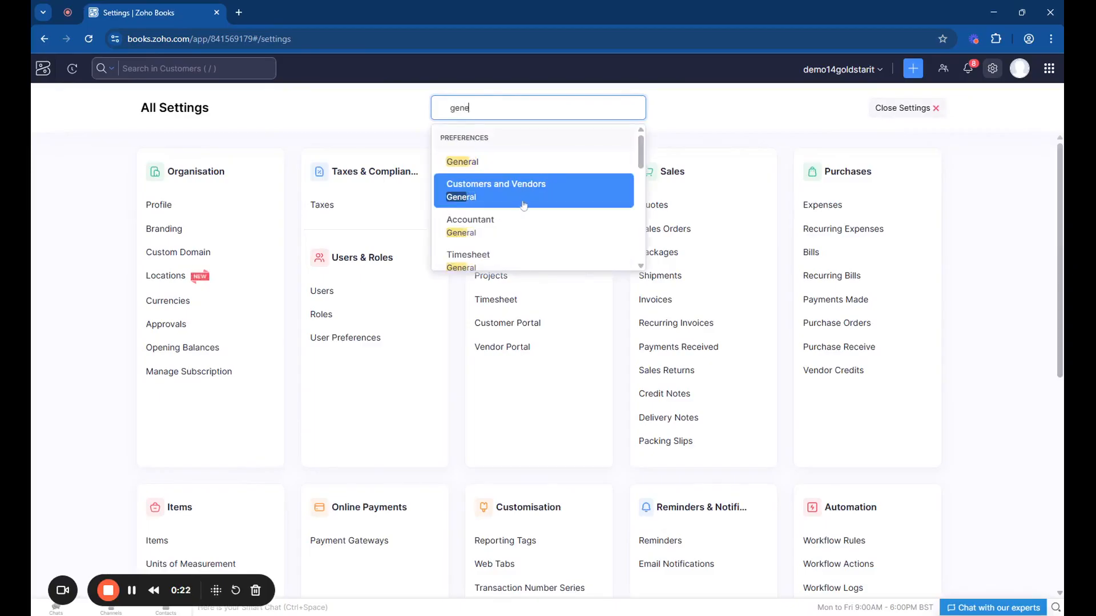
text(prefe)
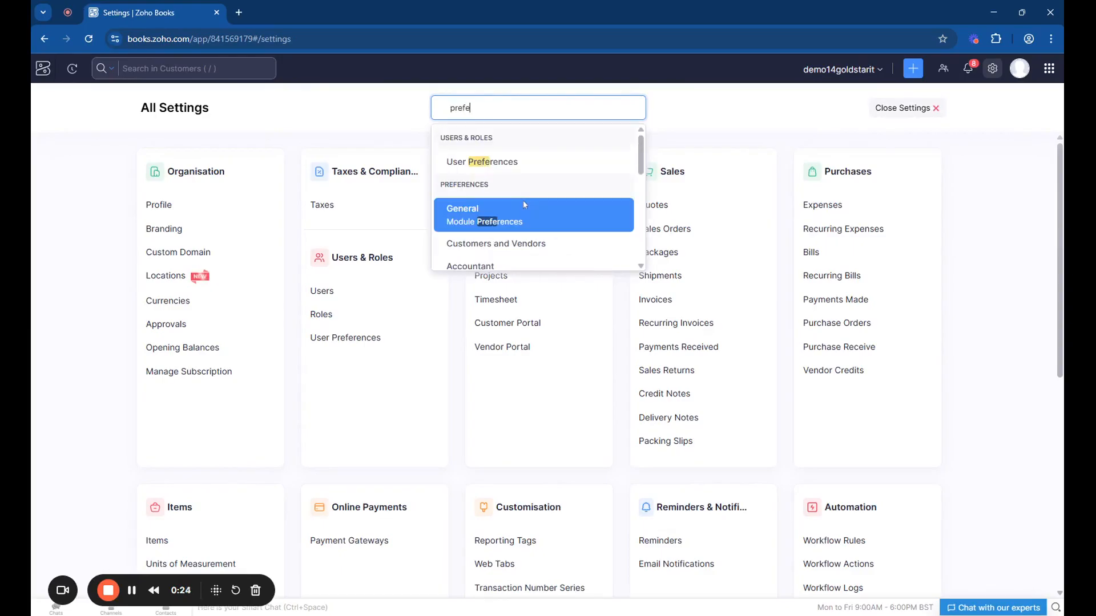
click(462, 207)
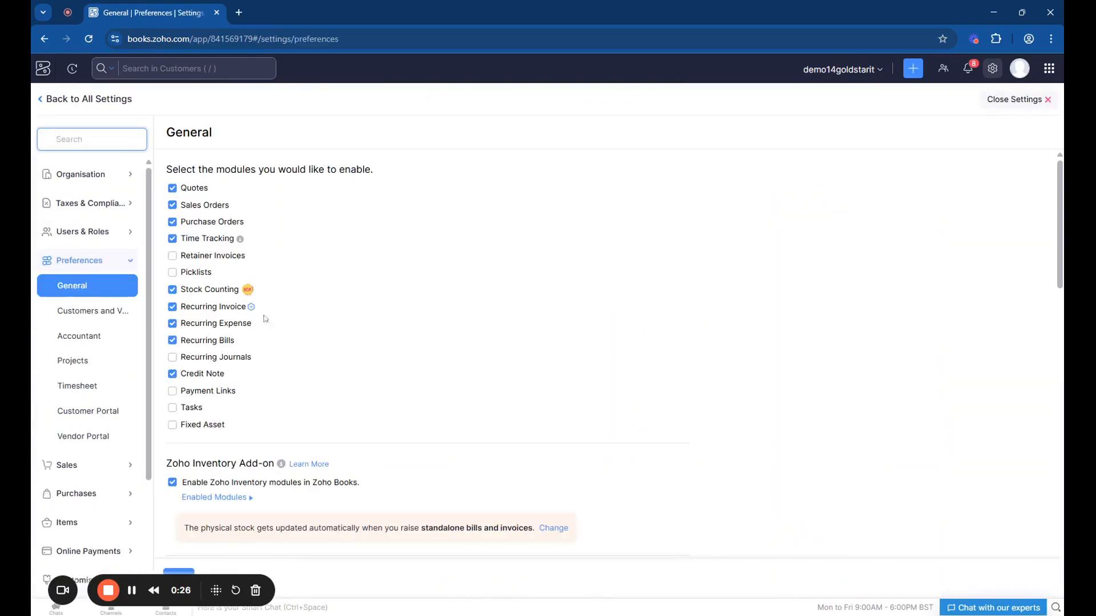
click(172, 424)
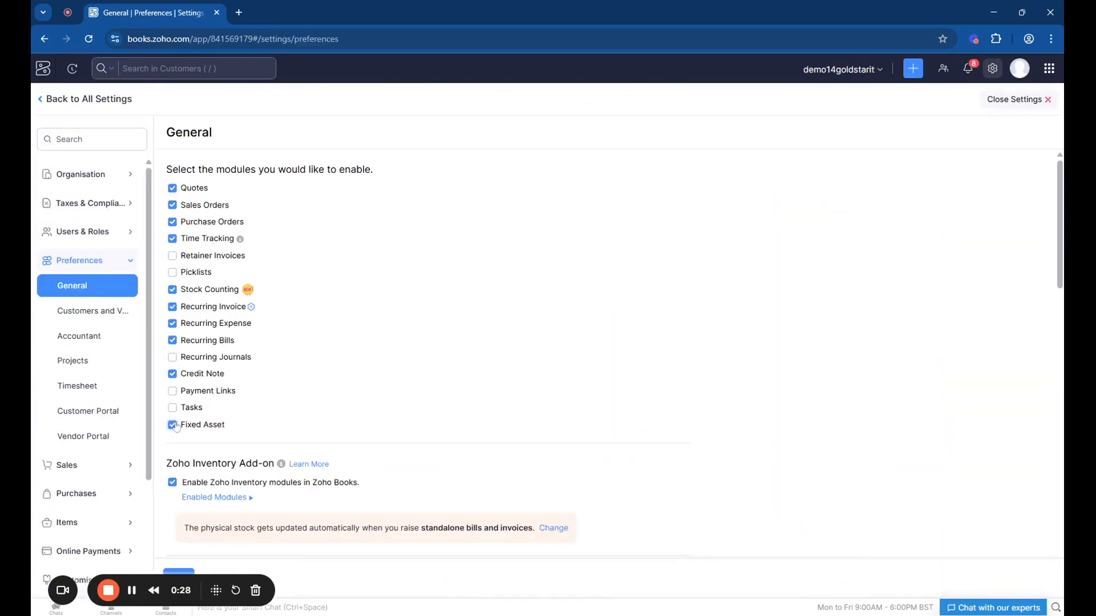
scroll(down, 3)
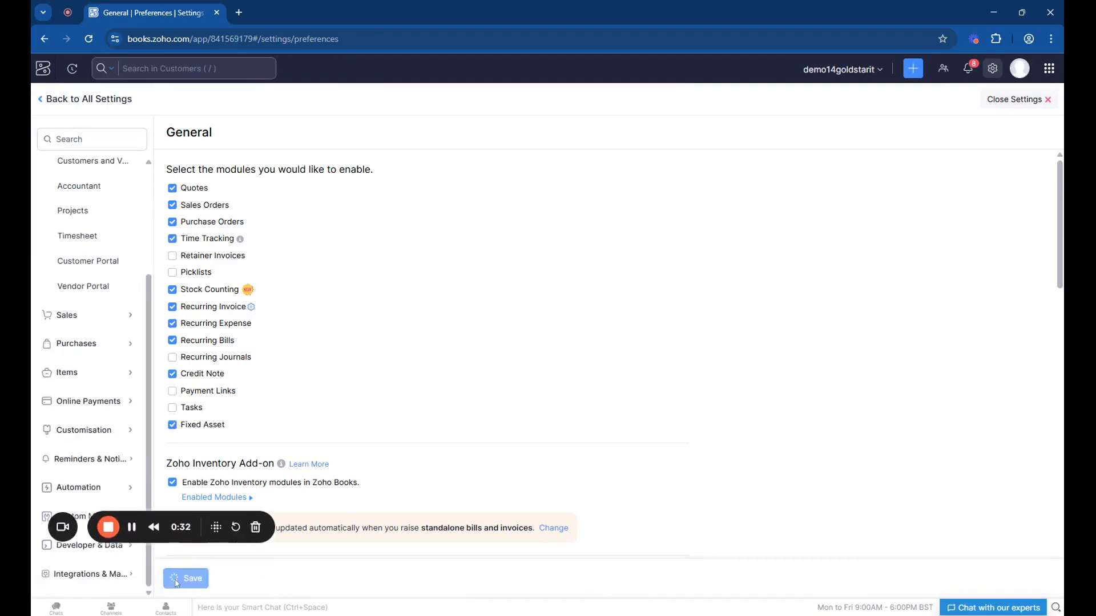
Save the preferences, then go to Accountant > Fixed Assets and show the empty asset types list
click(186, 578)
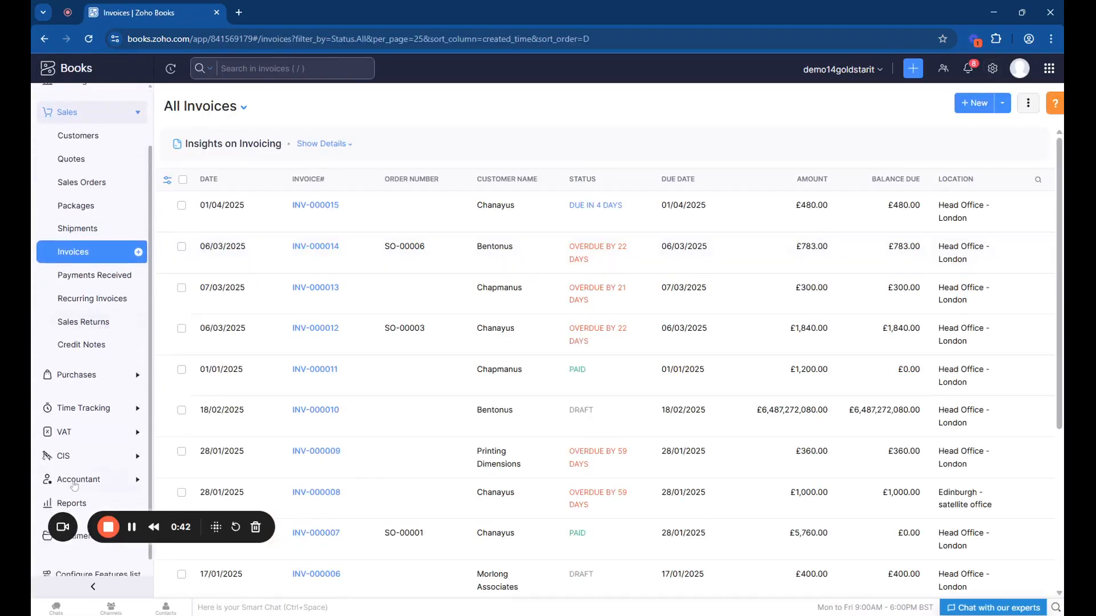
click(77, 480)
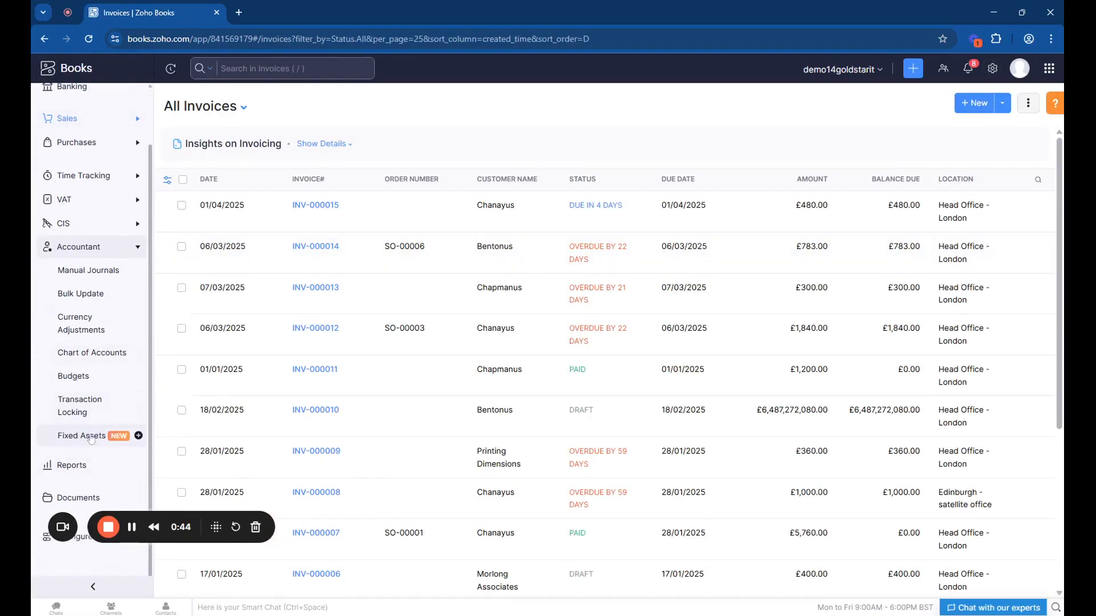
click(81, 435)
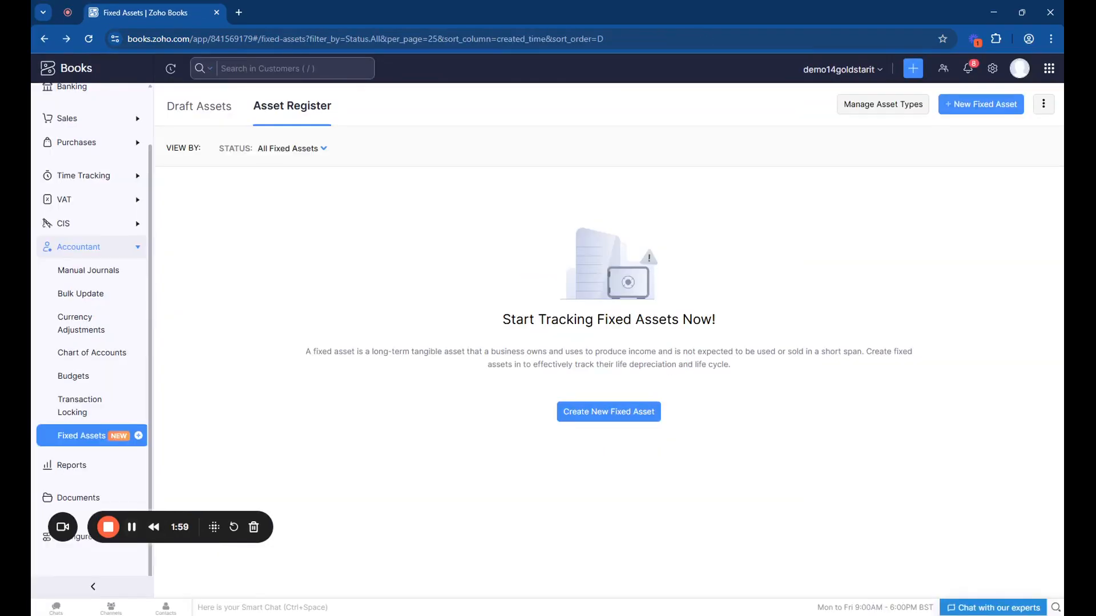
click(882, 104)
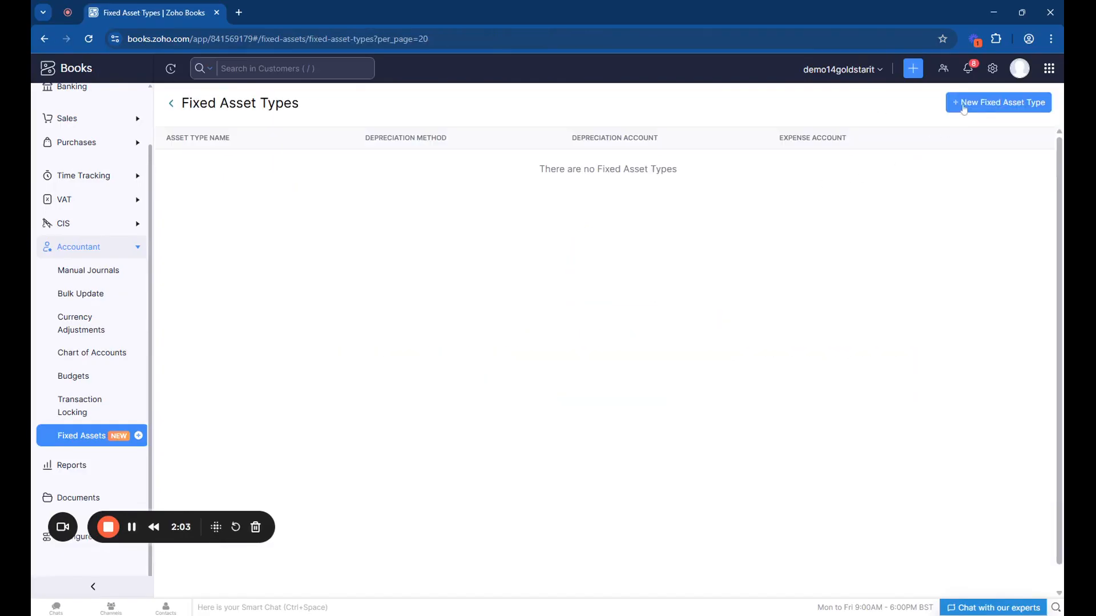
Start a new fixed asset type named Computer Hardware with Straight Line depreciation
click(998, 102)
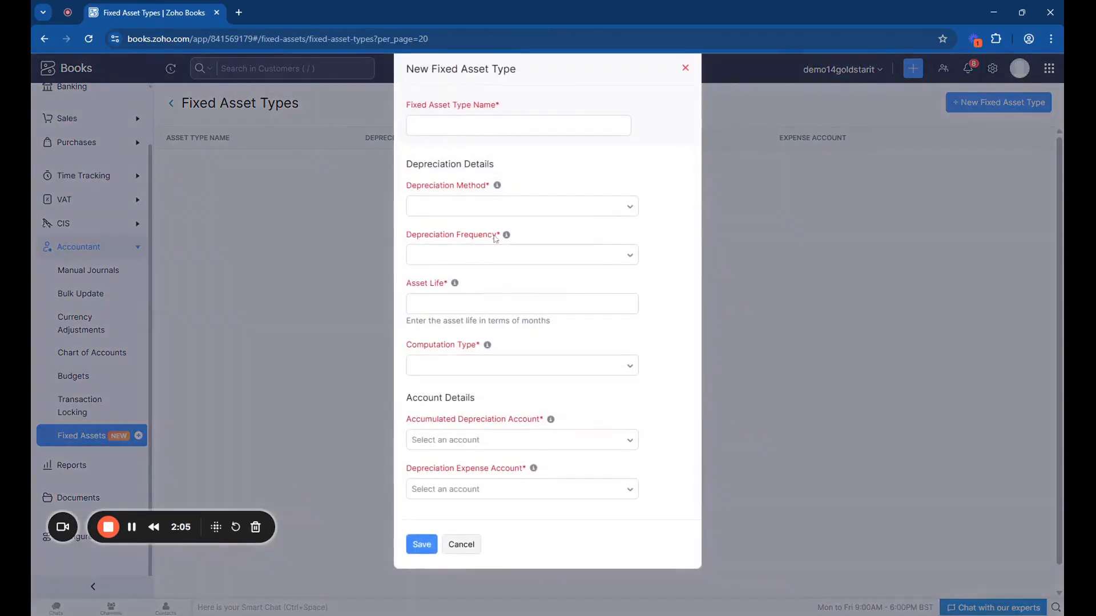
click(517, 125)
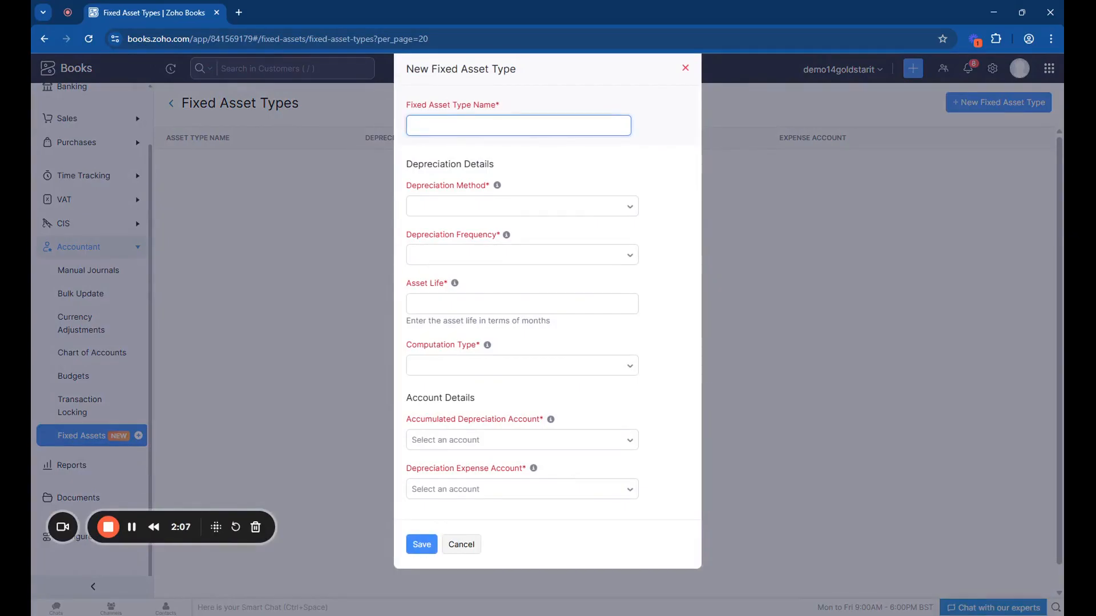
text(Computer Hardwa)
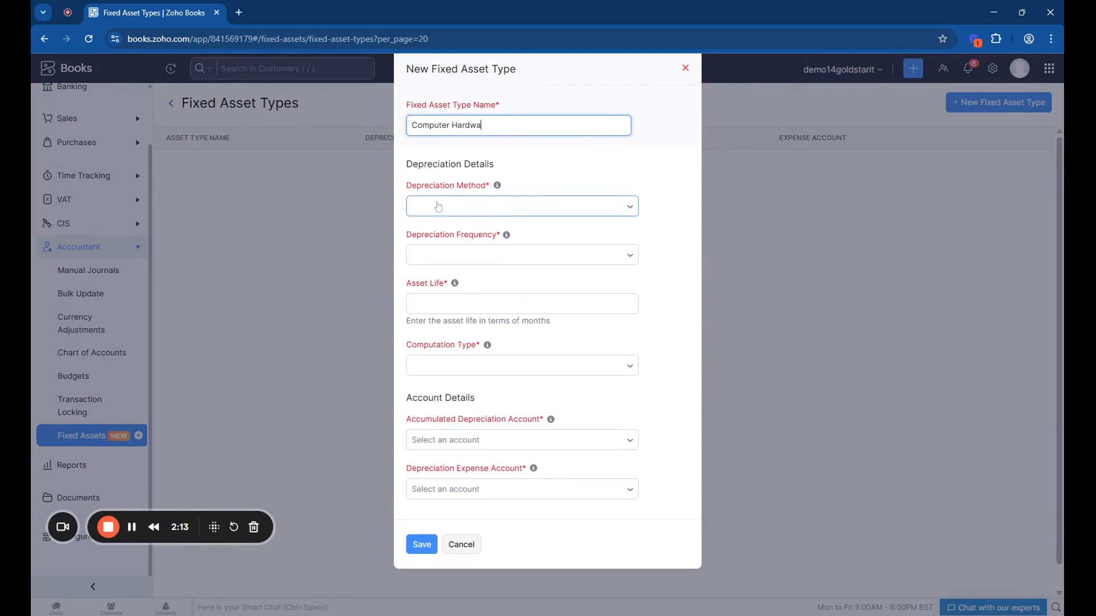
click(521, 206)
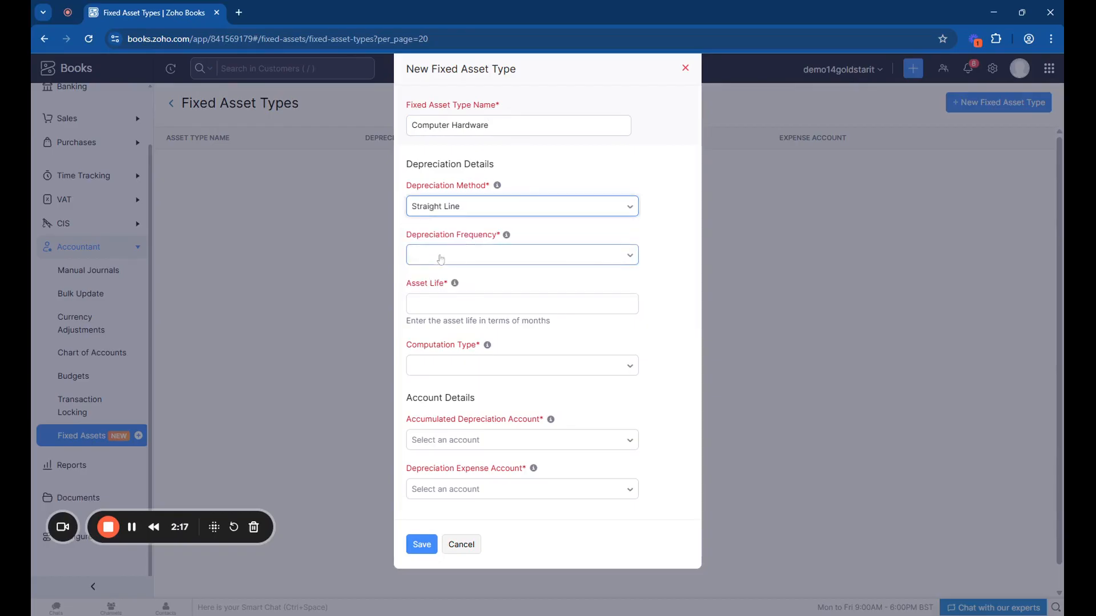
Set Monthly frequency, a 36-month useful life and Pro Rata computation
click(522, 255)
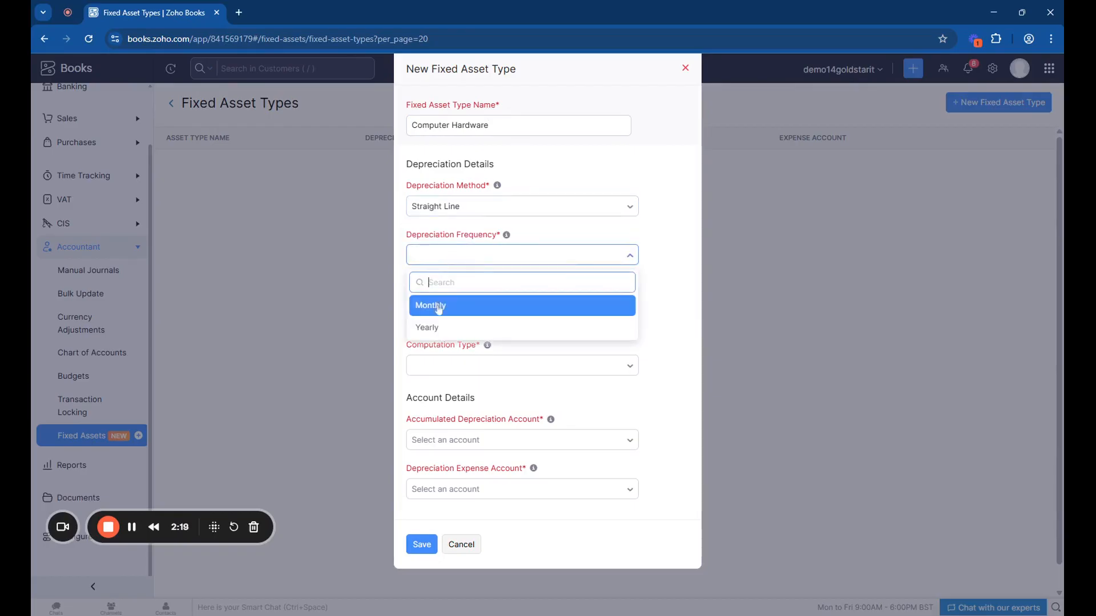
click(431, 306)
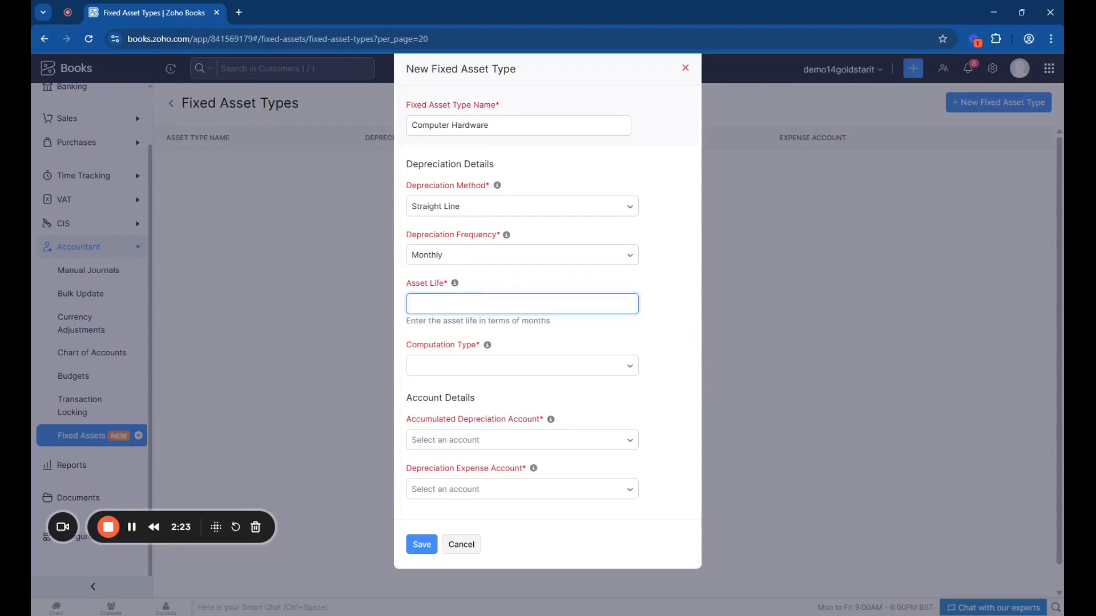
text(36)
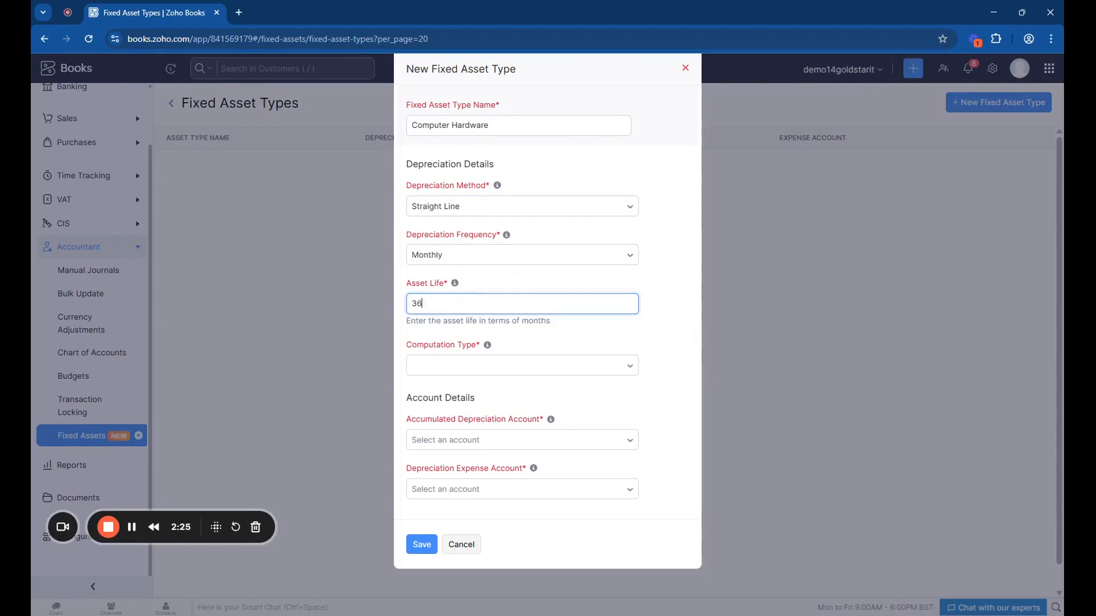
click(520, 366)
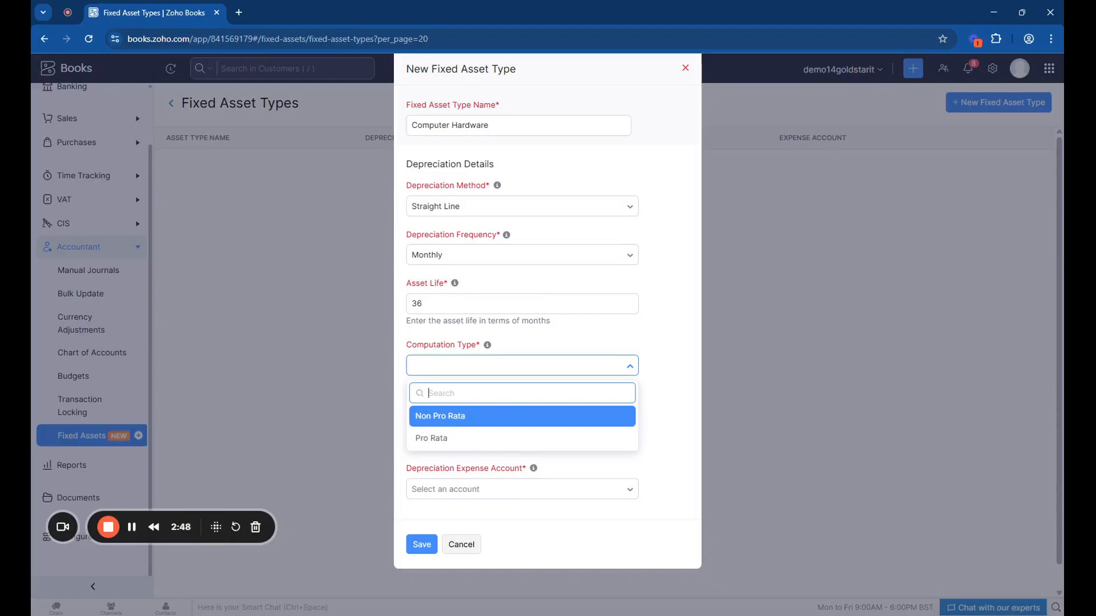
mouse_move(454, 441)
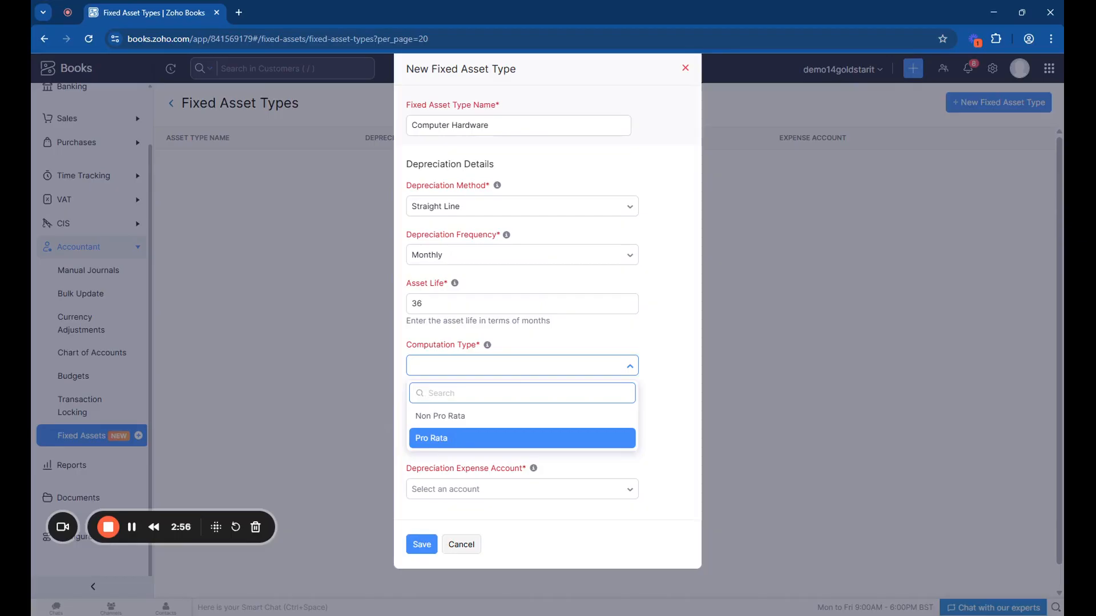
click(431, 439)
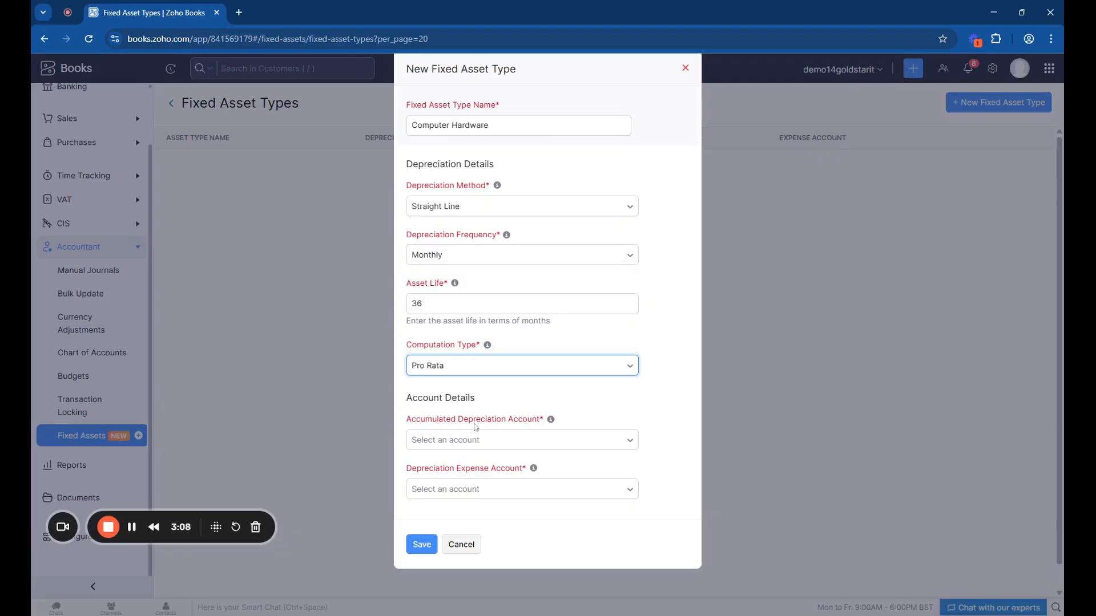
click(521, 439)
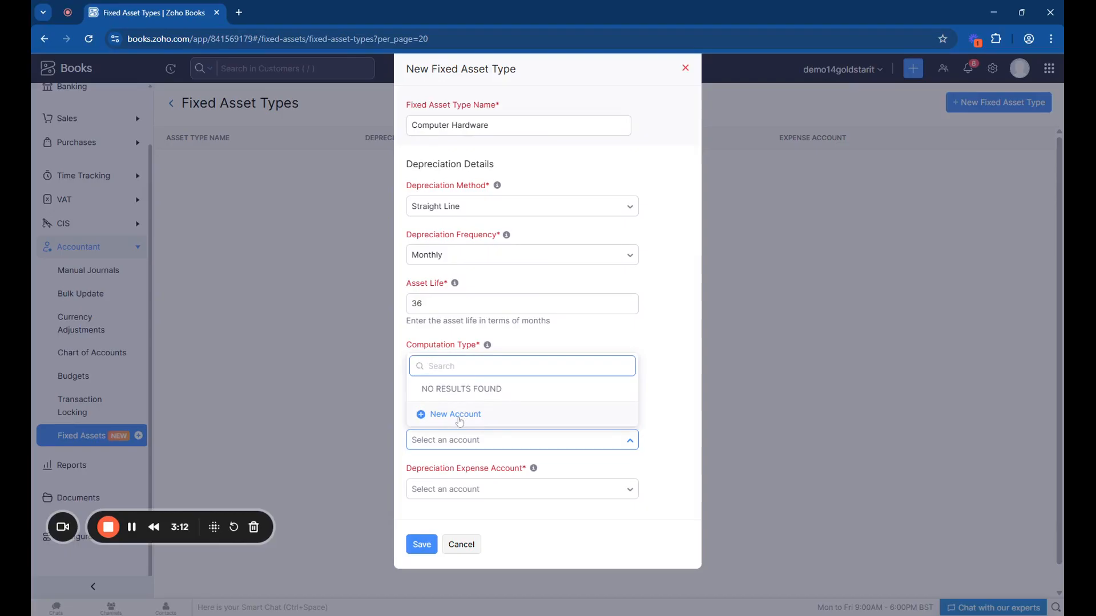
Create and select account 0014 Depreciation on Computers, included in VAT return, for accumulated depreciation
click(454, 413)
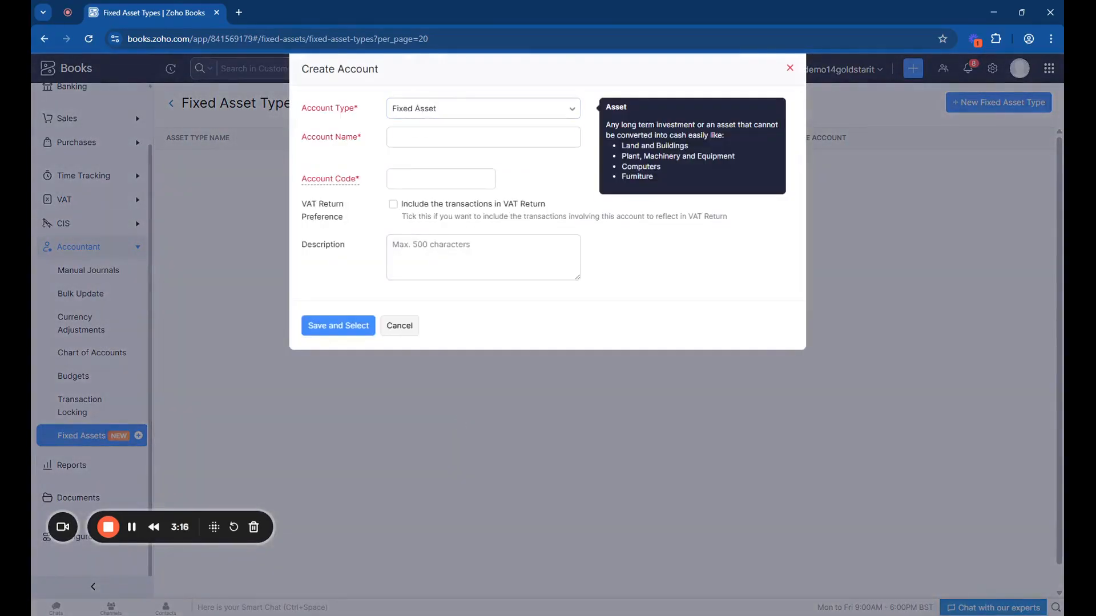
text(Depreciation on)
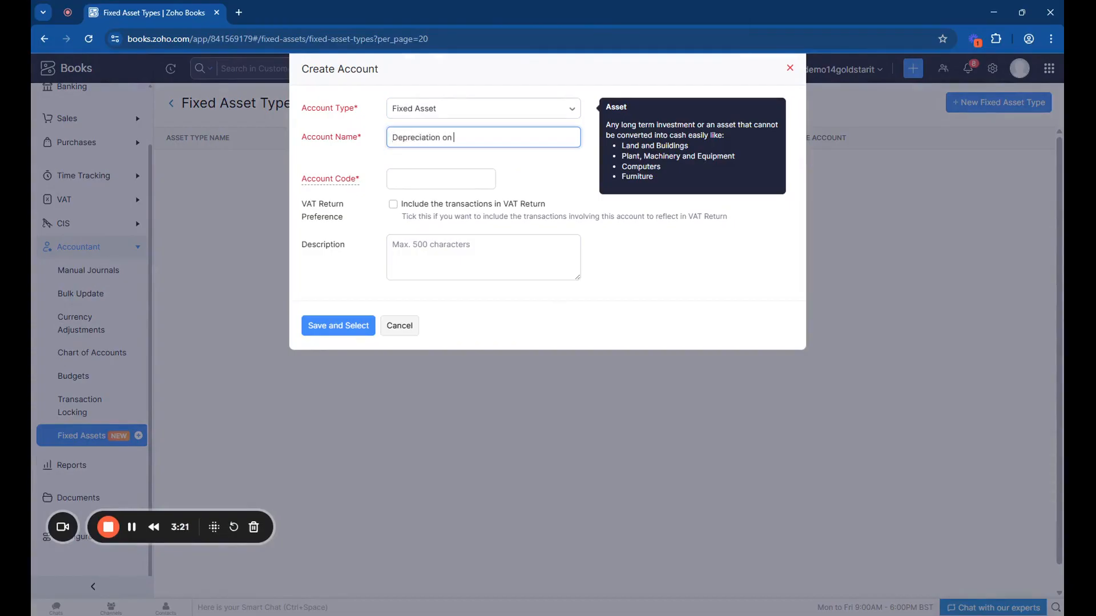
text(Computers)
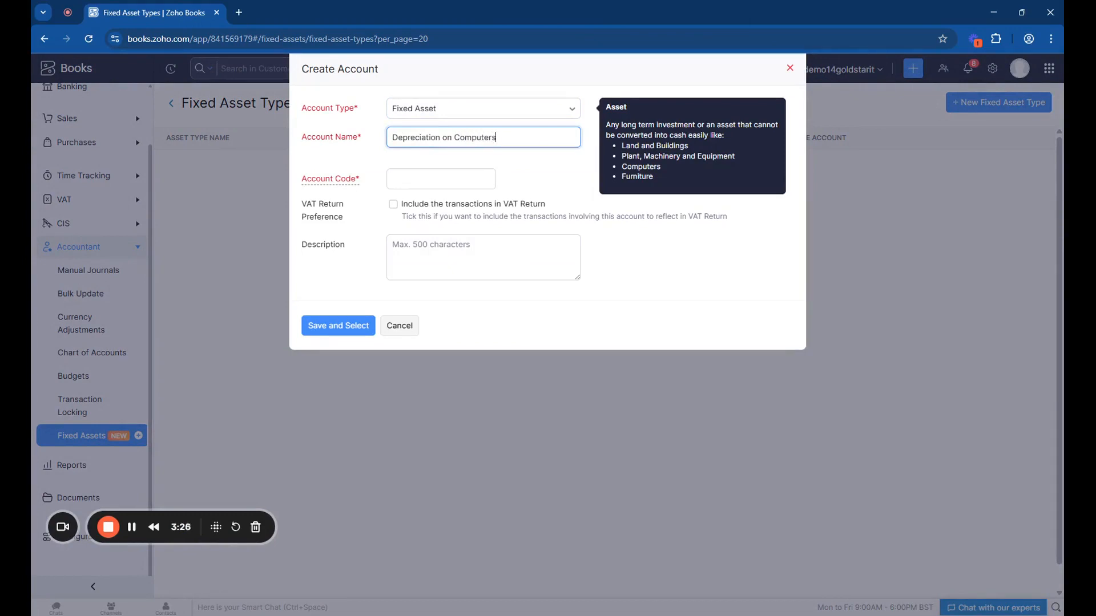
text(00)
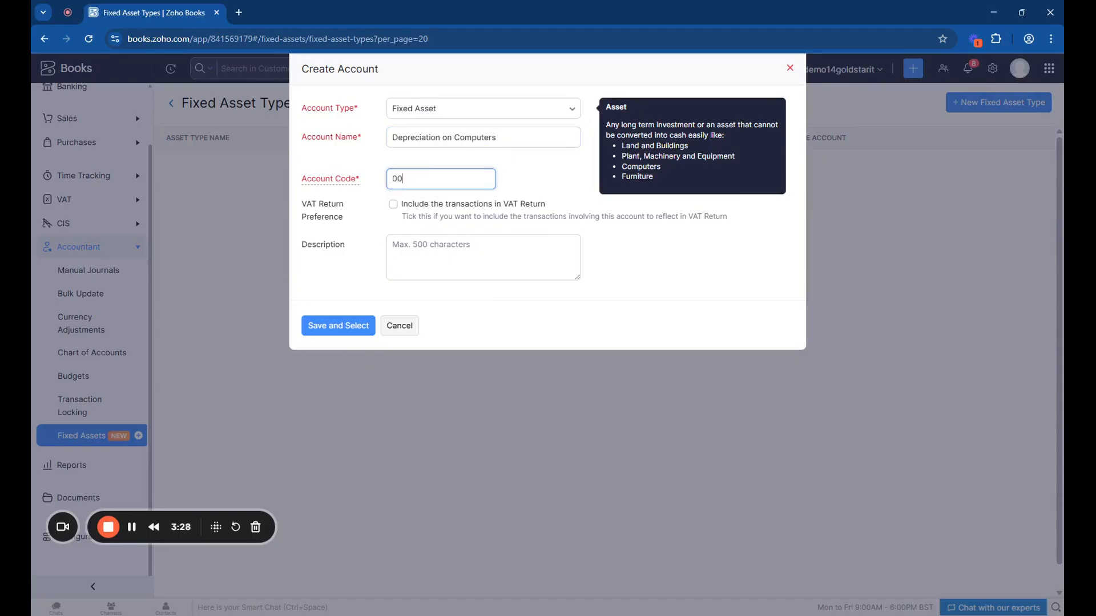
click(393, 204)
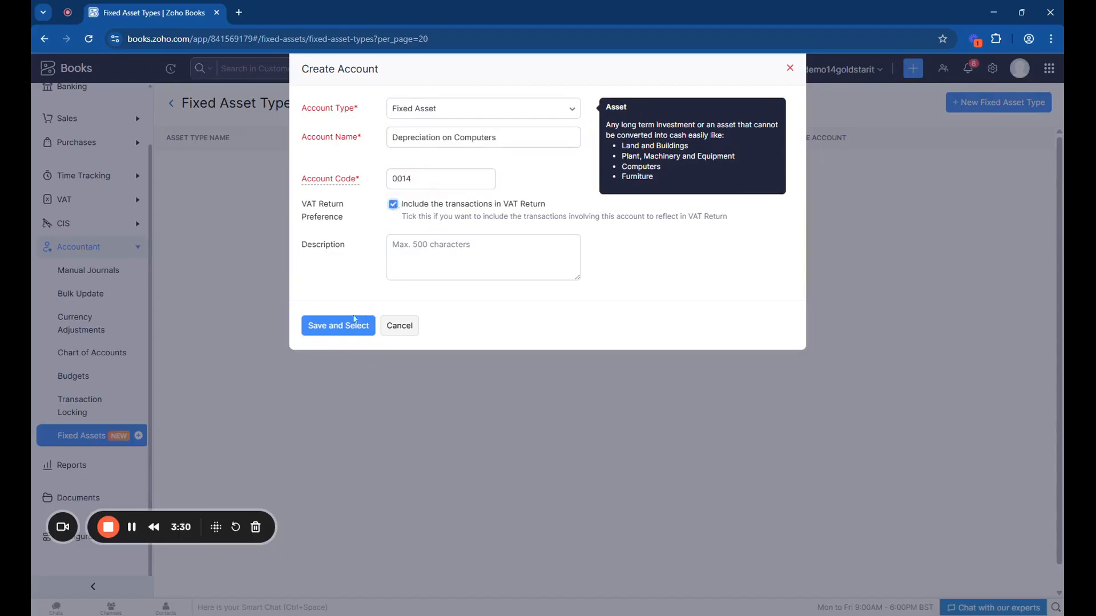
click(338, 325)
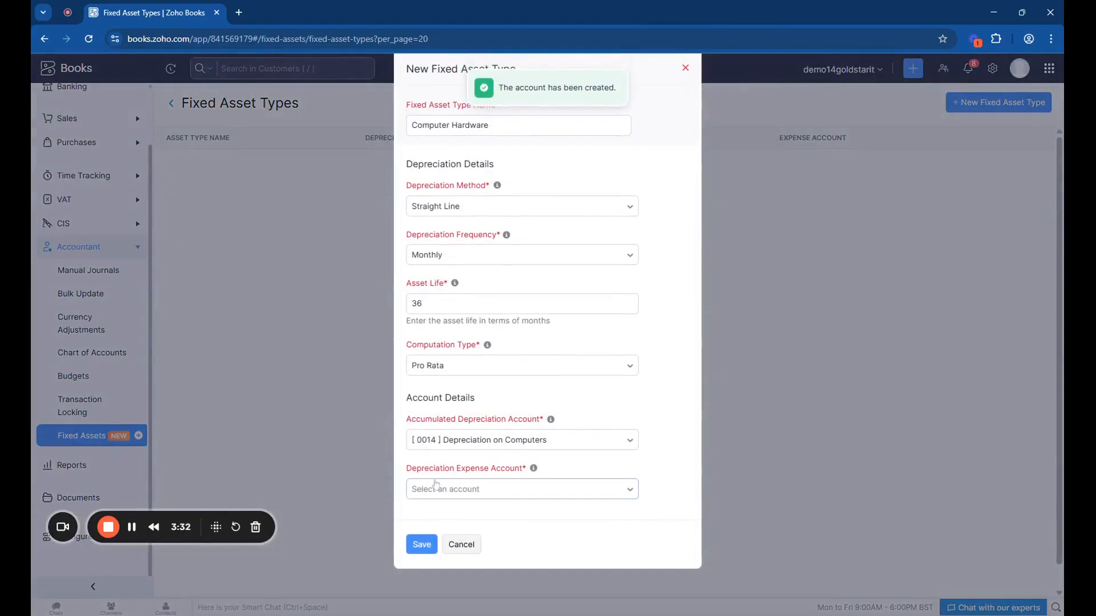
Create and select expense account 8000 Depreciation (P&L) as the depreciation expense account
click(521, 489)
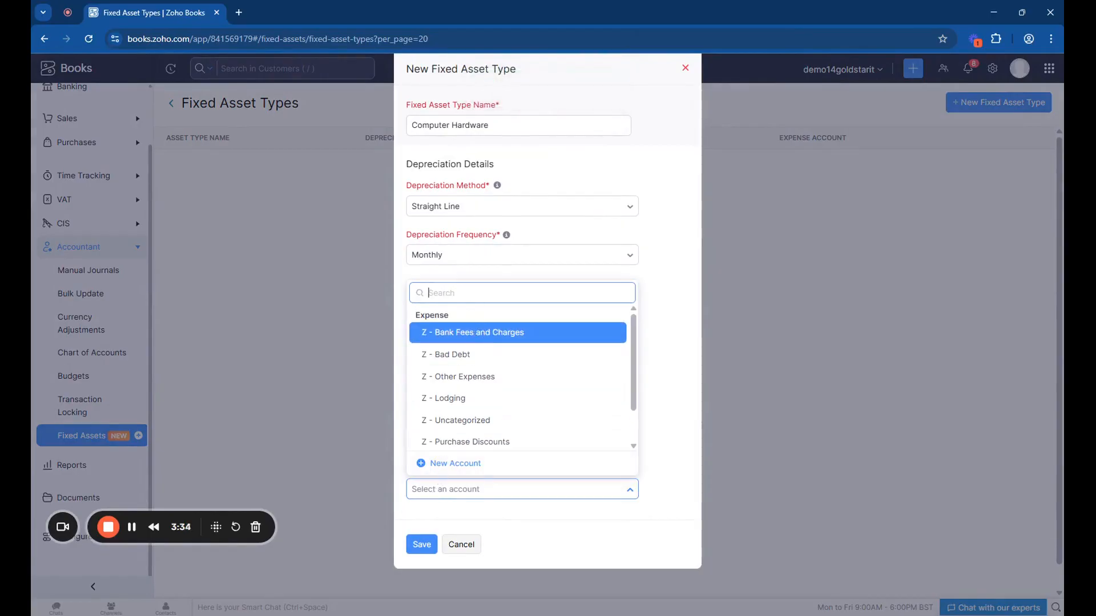
text(dep)
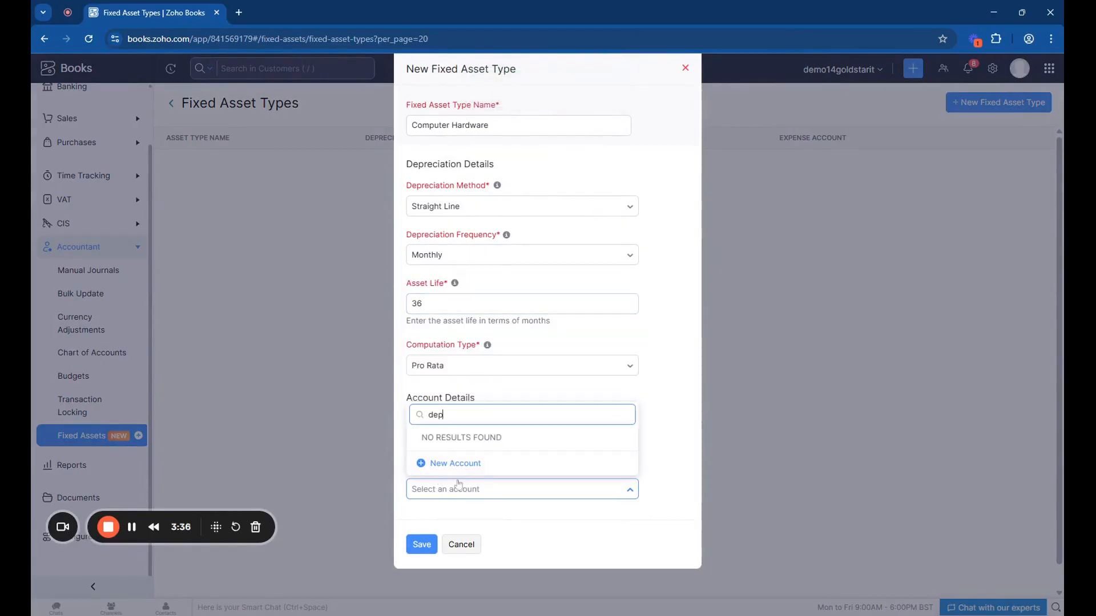
click(455, 464)
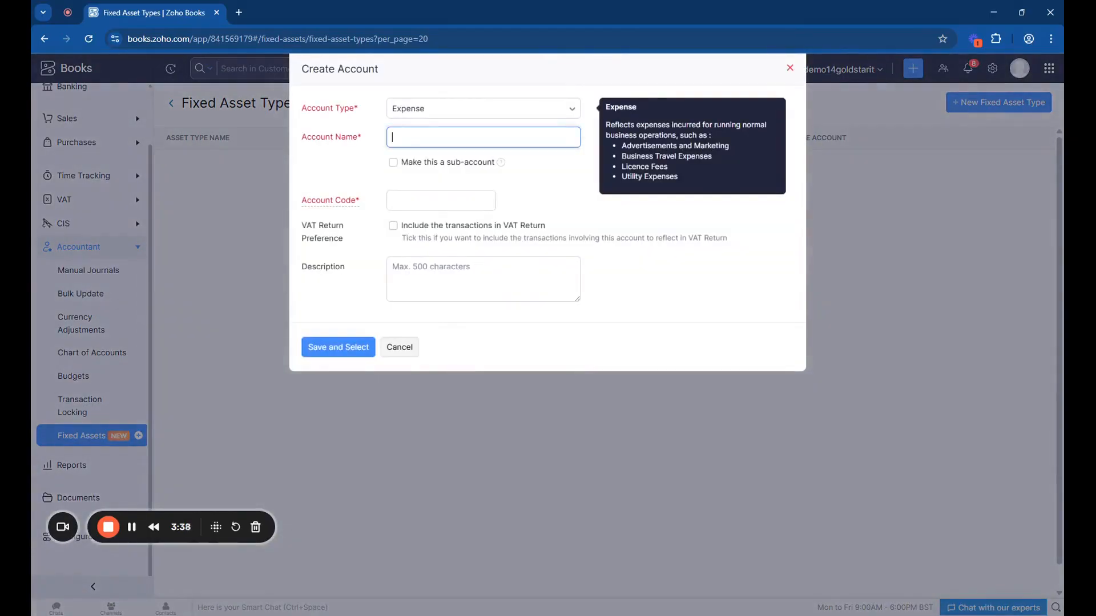
text(Depreciation)
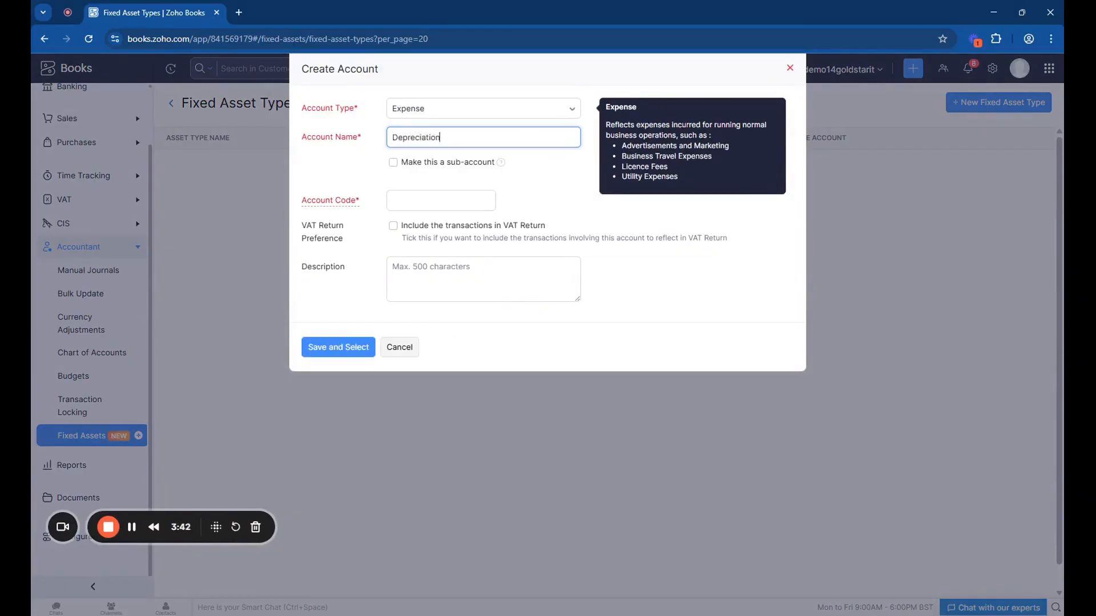
text((P&L)
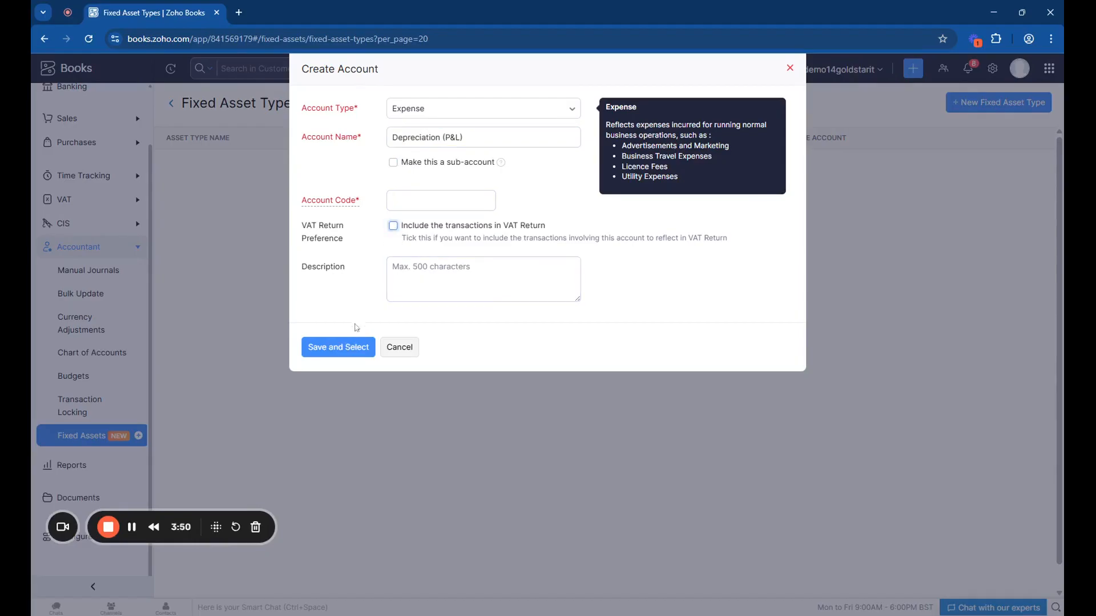
click(338, 347)
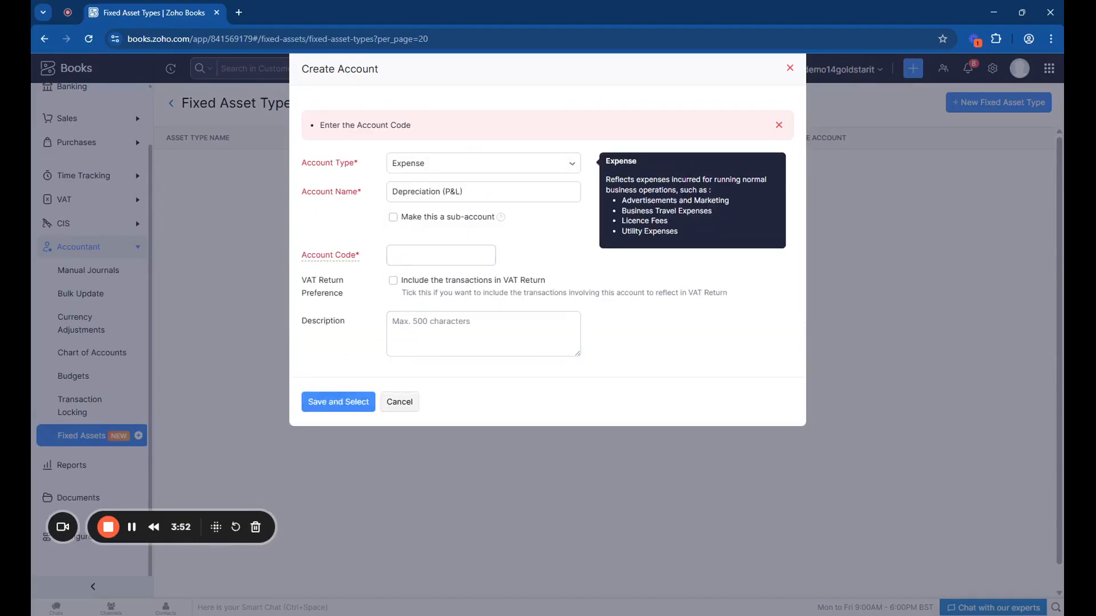
text(800)
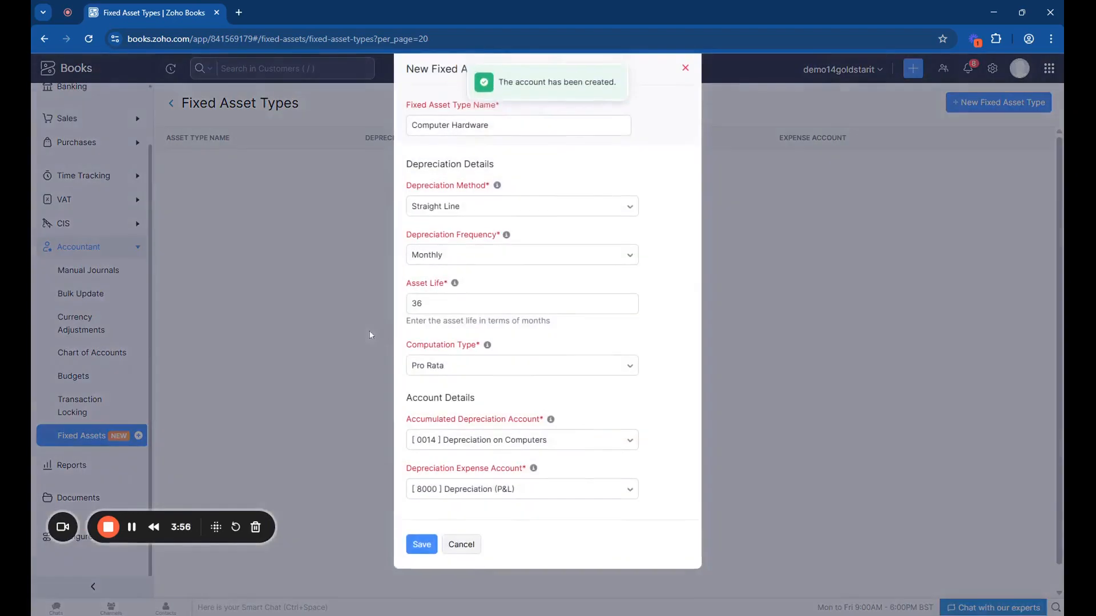
Save the Computer Hardware fixed asset type into the asset types list
click(422, 544)
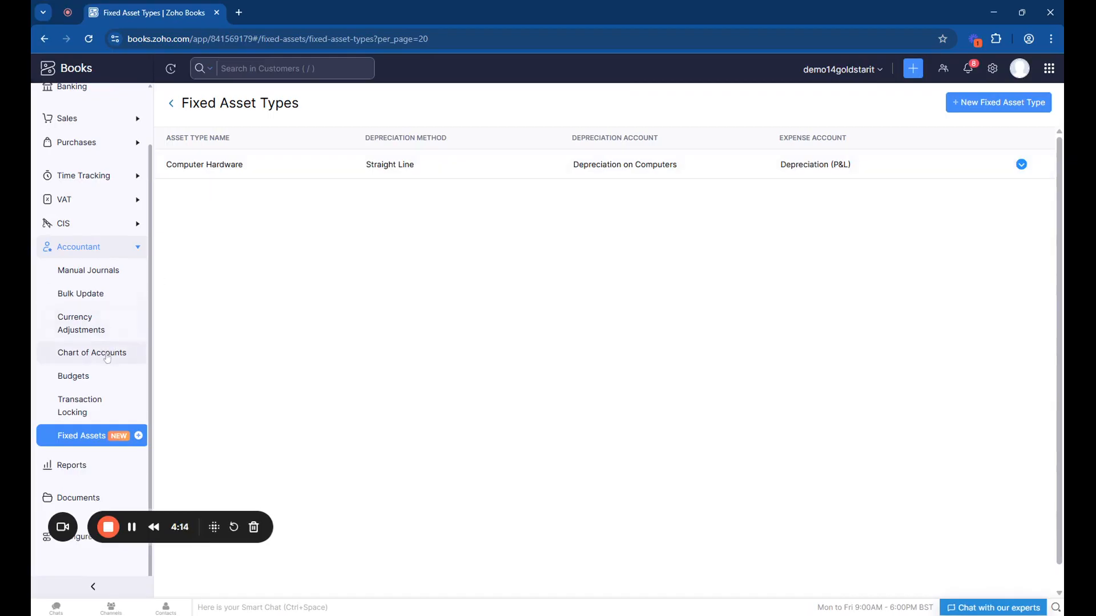
In Chart of Accounts, fill a new Fixed Asset account Computer Hardware, code 0015, included in VAT return
click(91, 353)
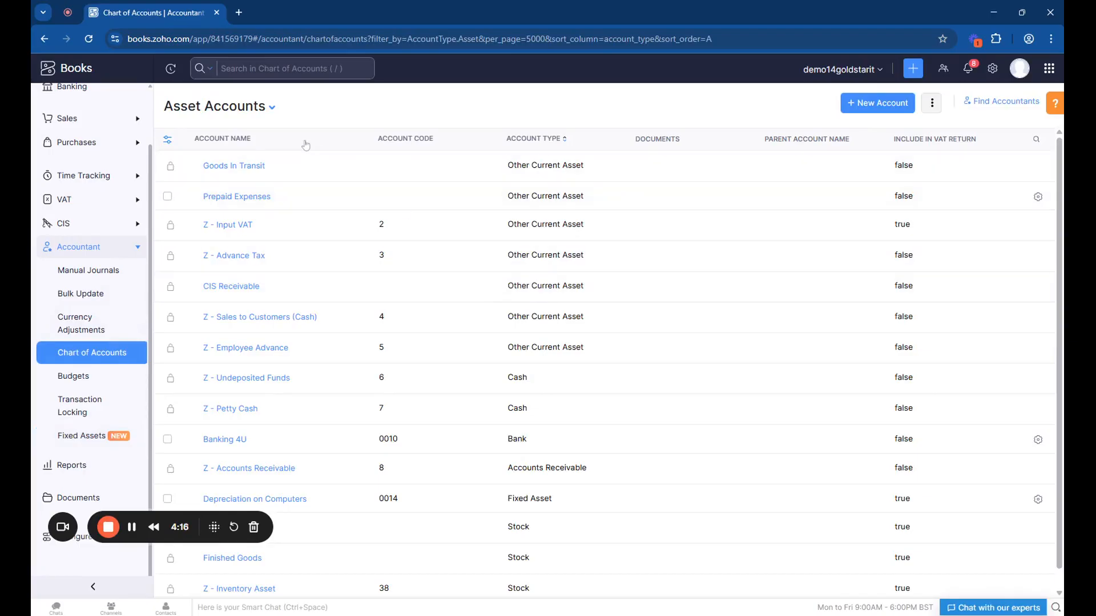
mouse_move(606, 181)
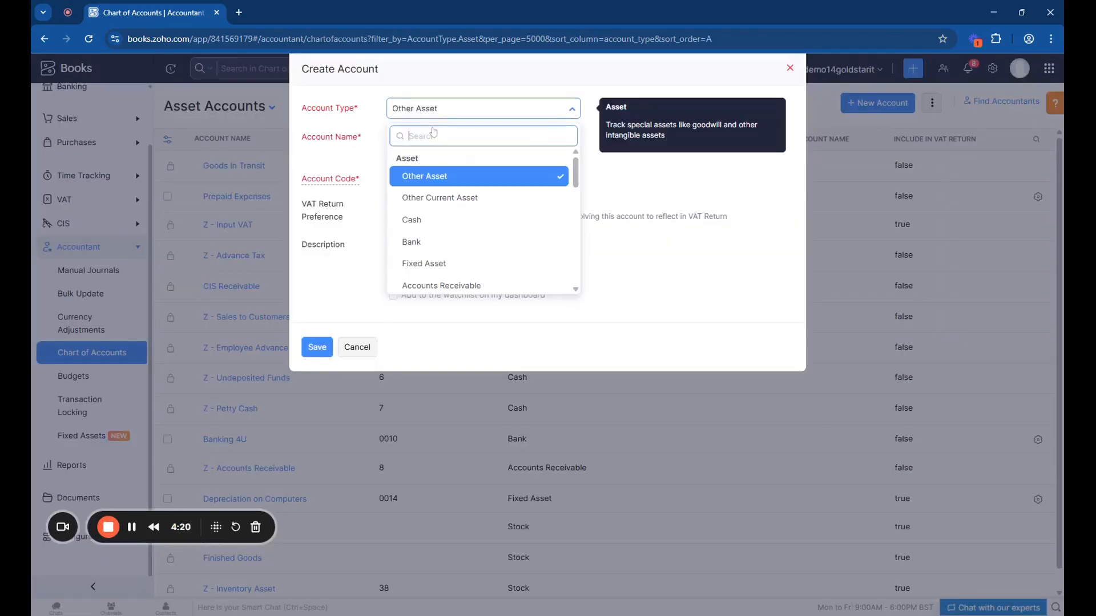
click(424, 264)
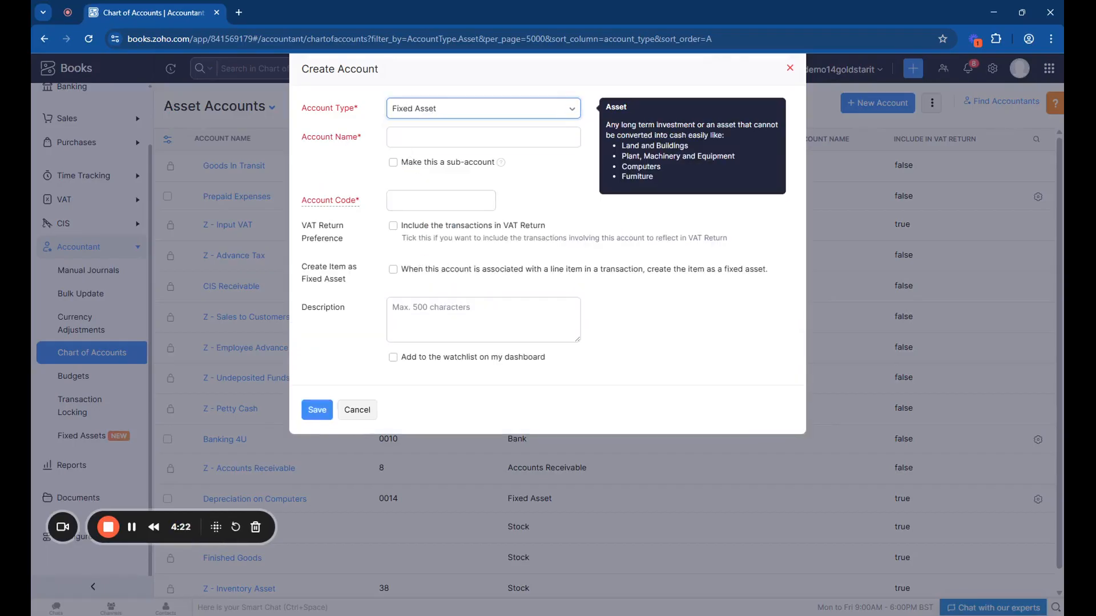
click(481, 137)
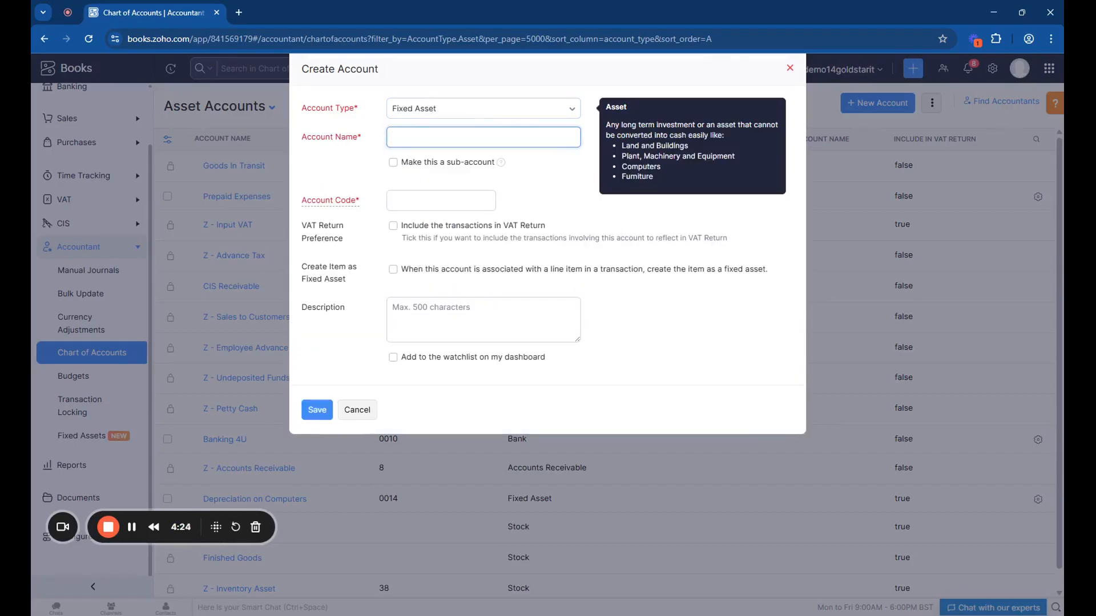
text(Computer Har)
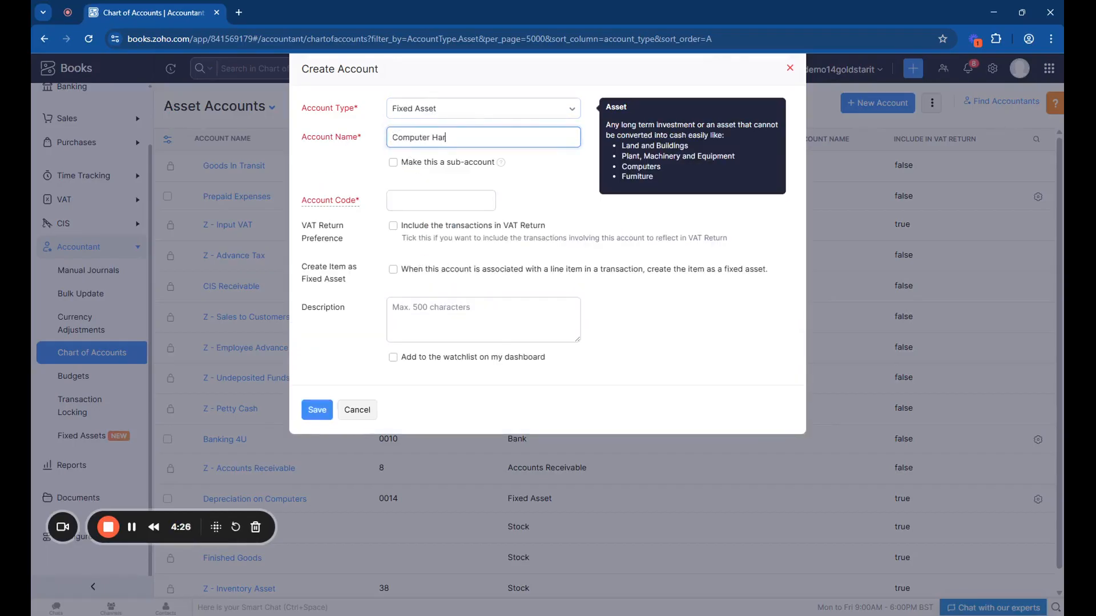
text(dware)
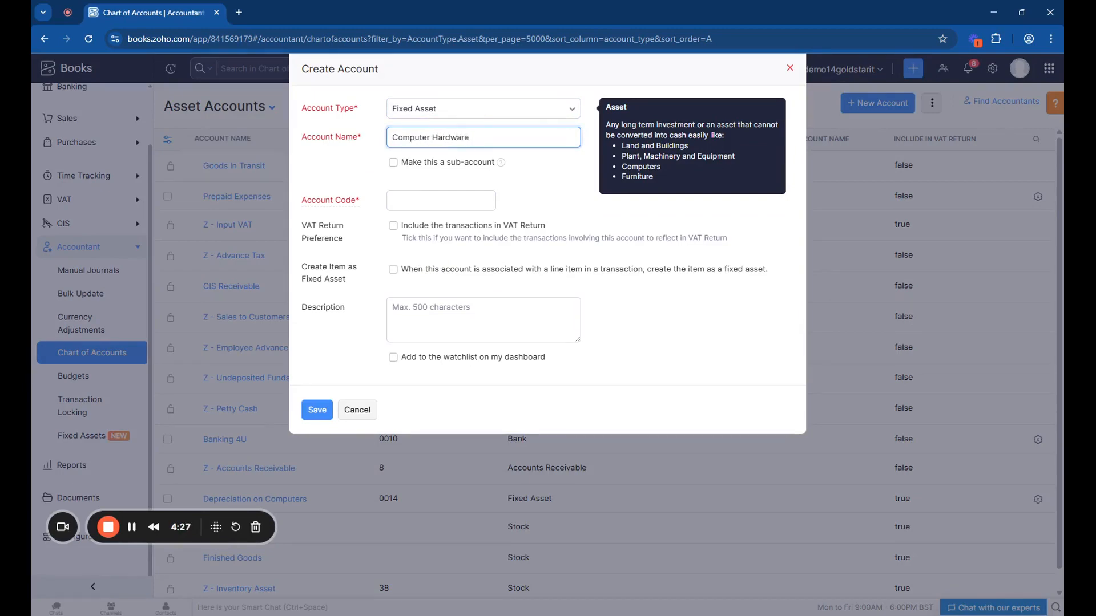
text(001)
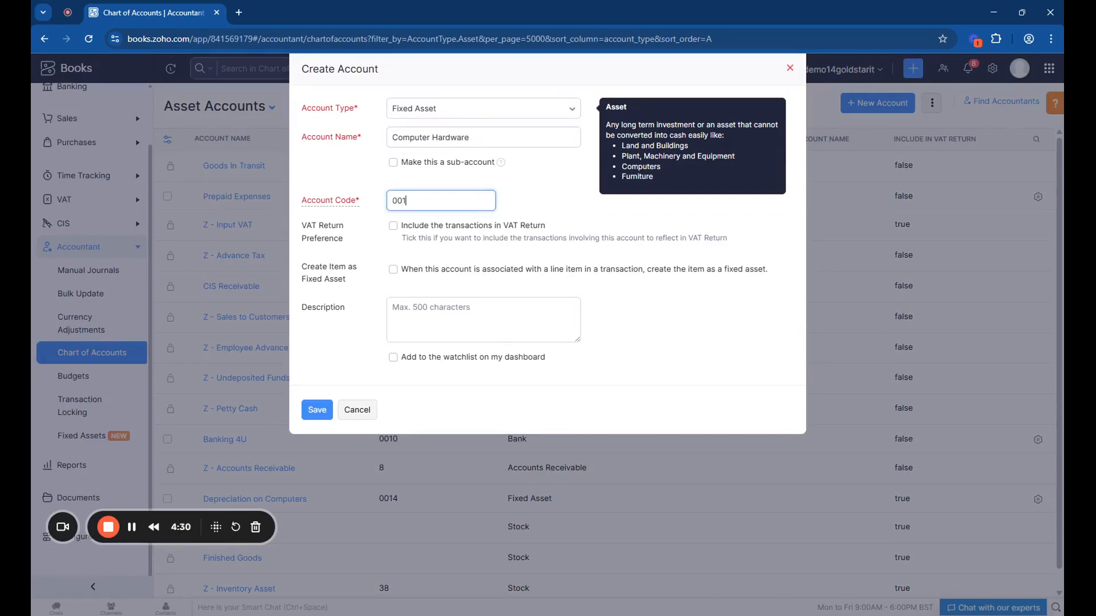
click(393, 225)
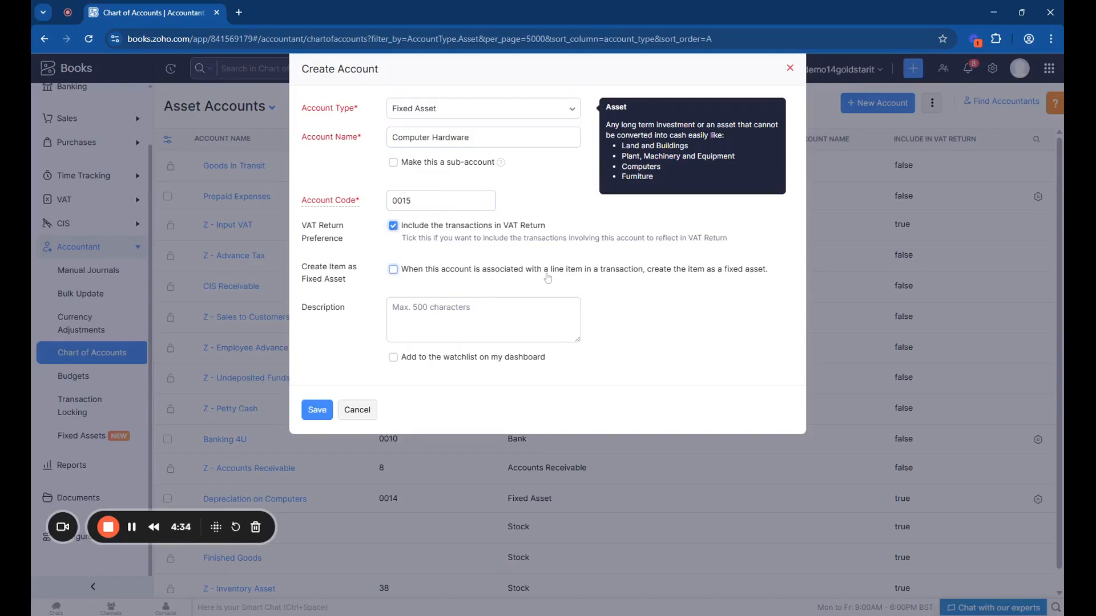
mouse_move(633, 273)
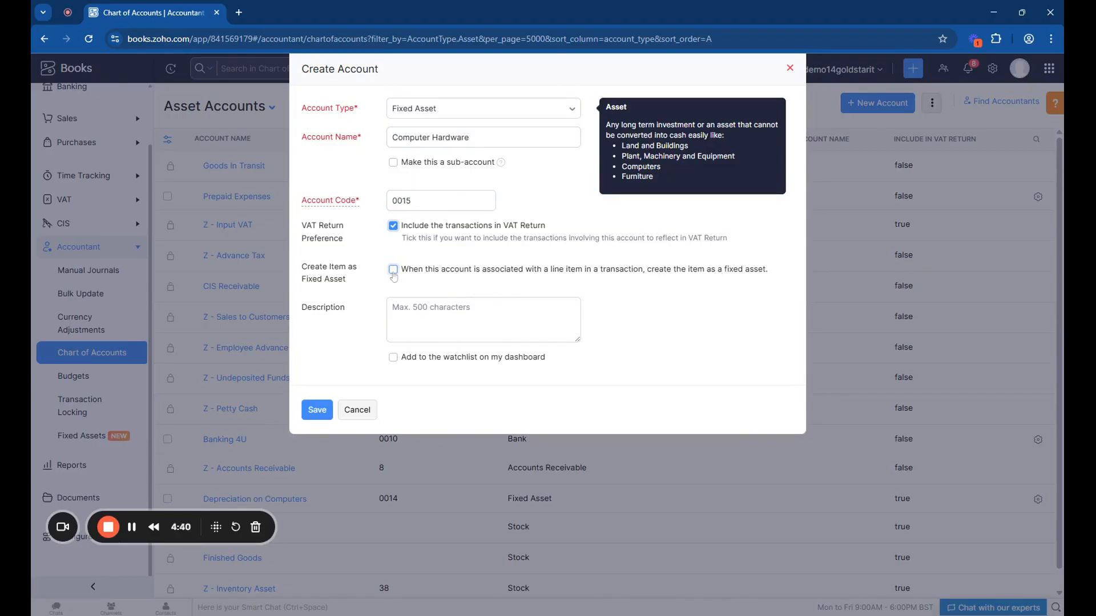
Tick Create Item as Fixed Asset, link the Computer Hardware asset type, and save the account
click(393, 269)
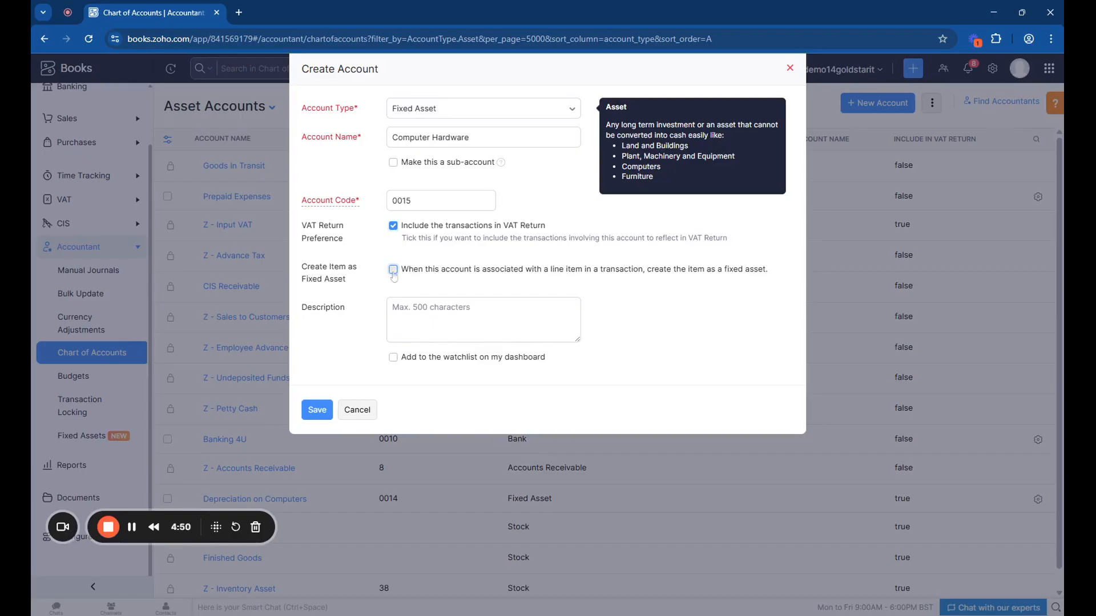
click(392, 269)
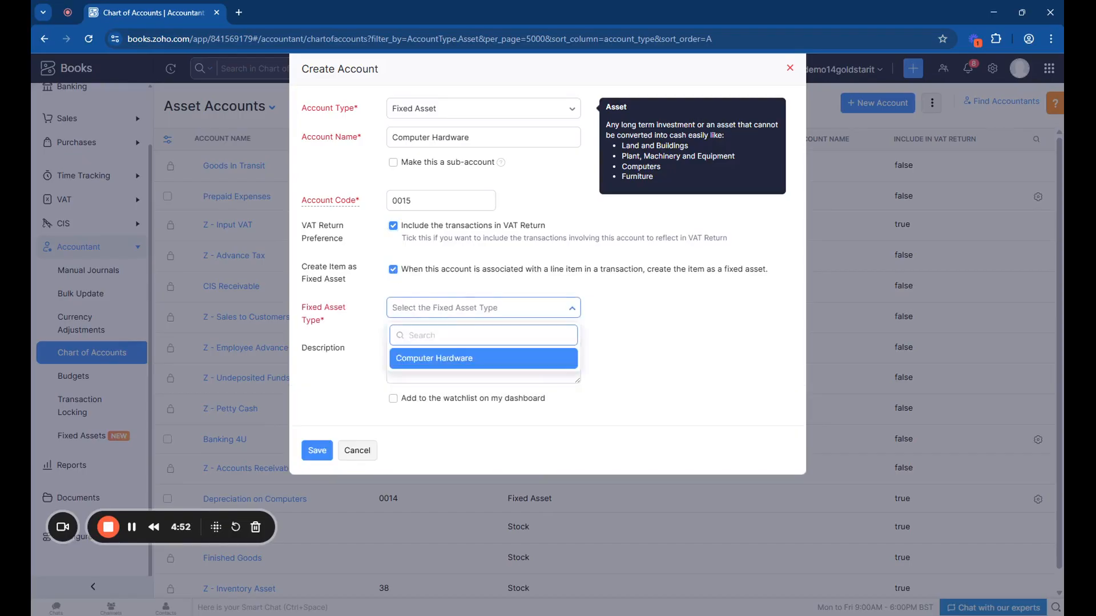
click(434, 357)
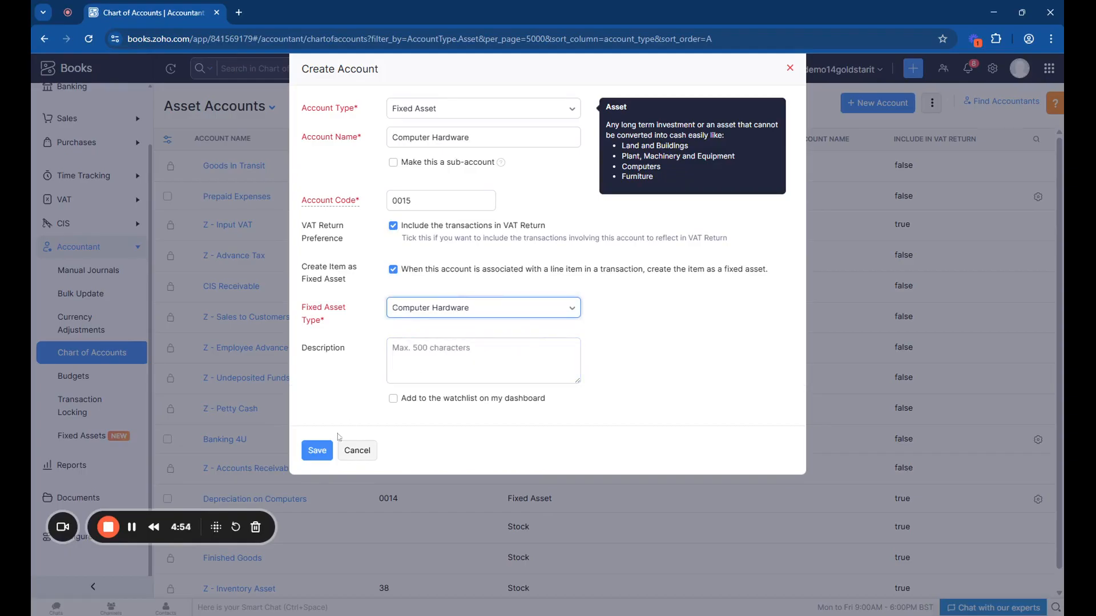
click(316, 450)
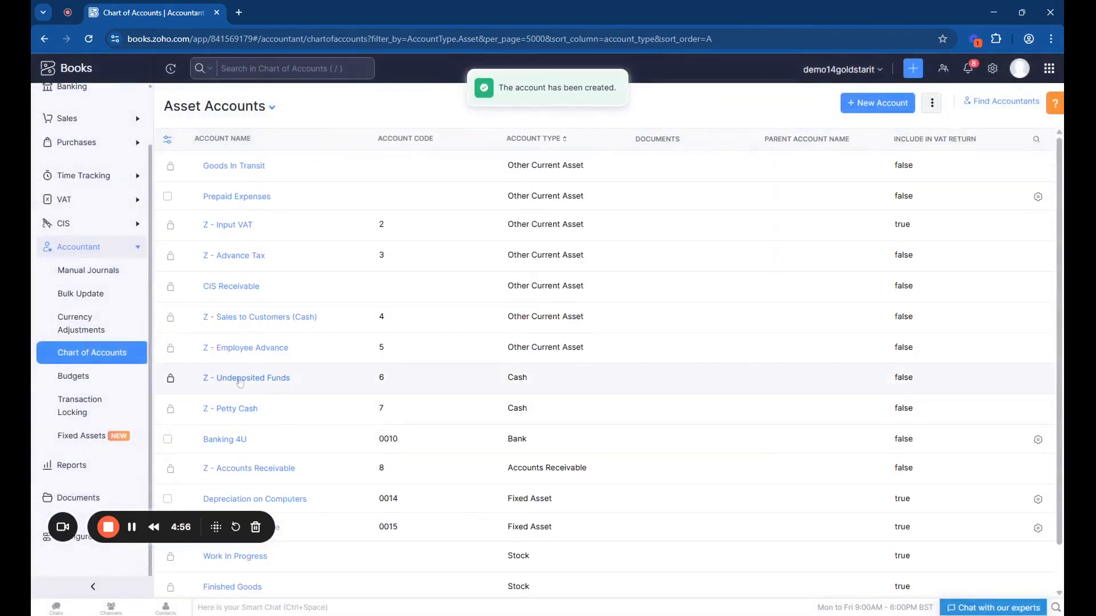